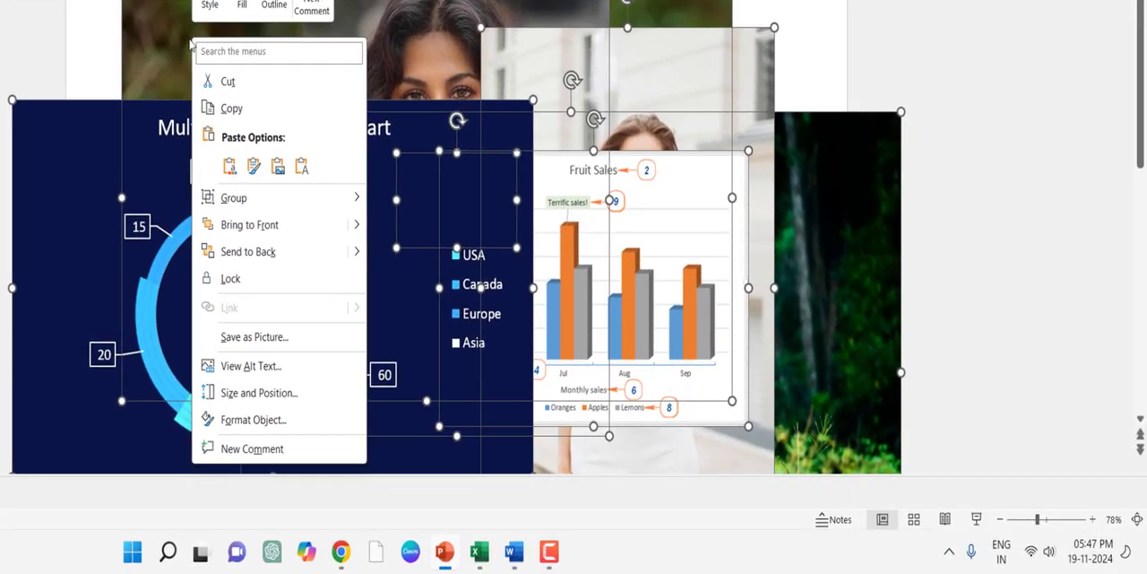
pyautogui.moveTo(272, 407)
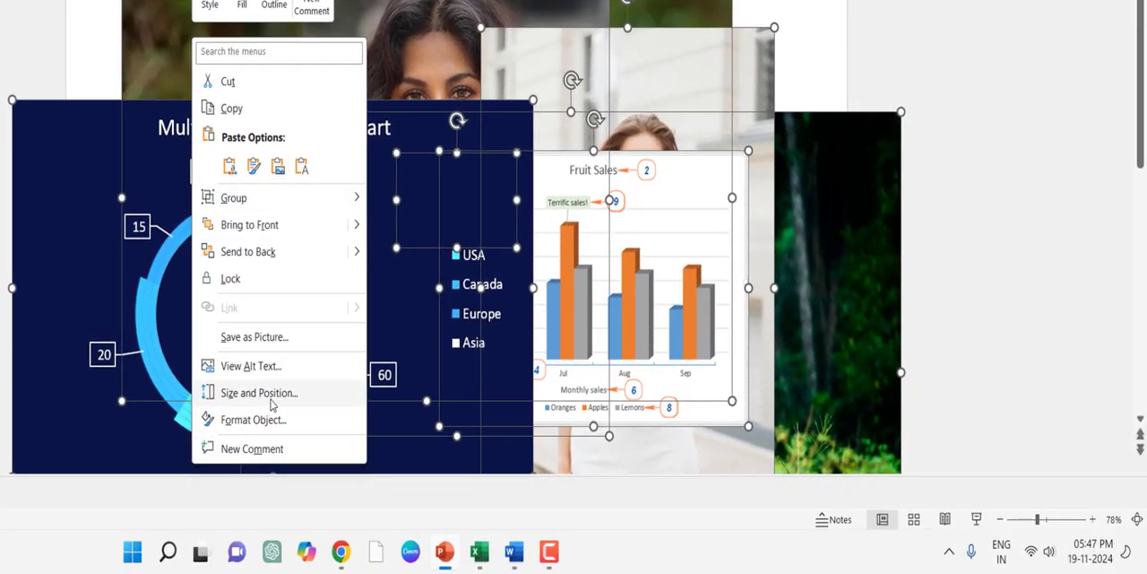
# - Unlock aspect ratio and give all seven slide pictures one common height and width, then move to Excel
pyautogui.click(258, 393)
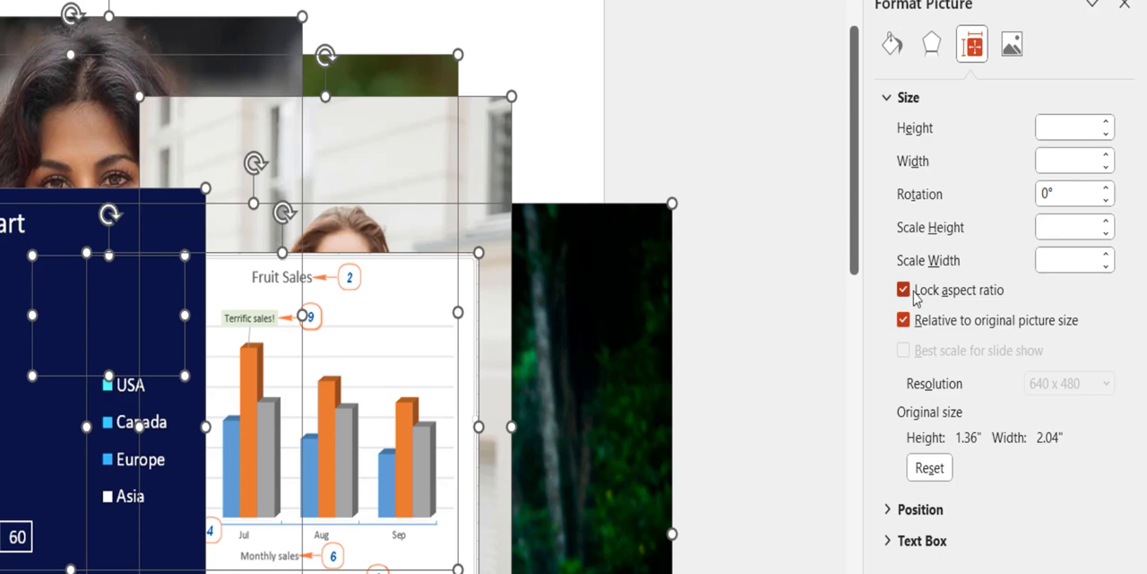
pyautogui.click(902, 290)
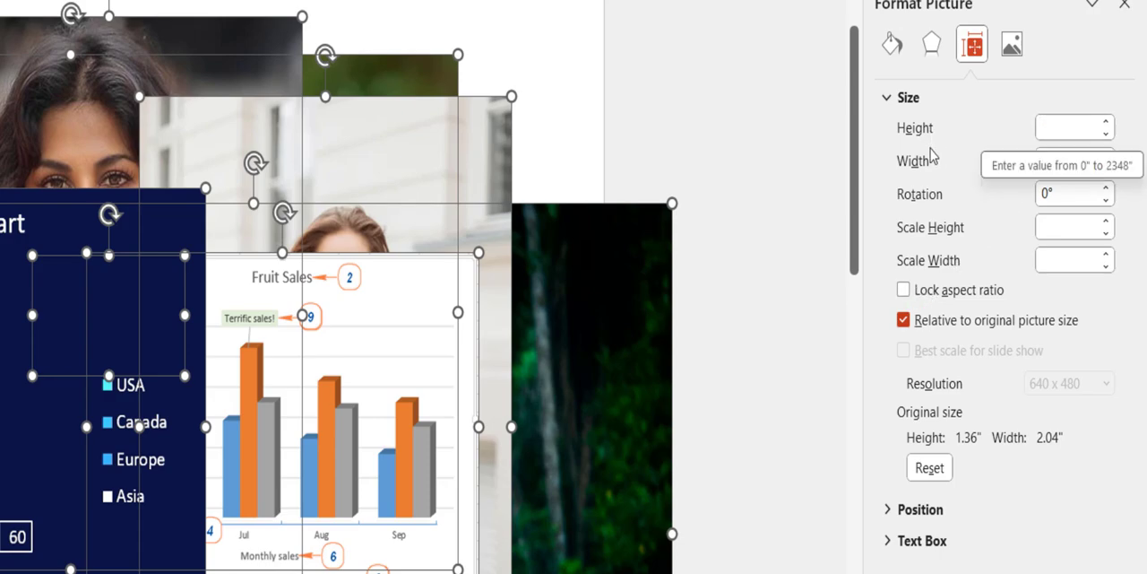
pyautogui.click(1069, 126)
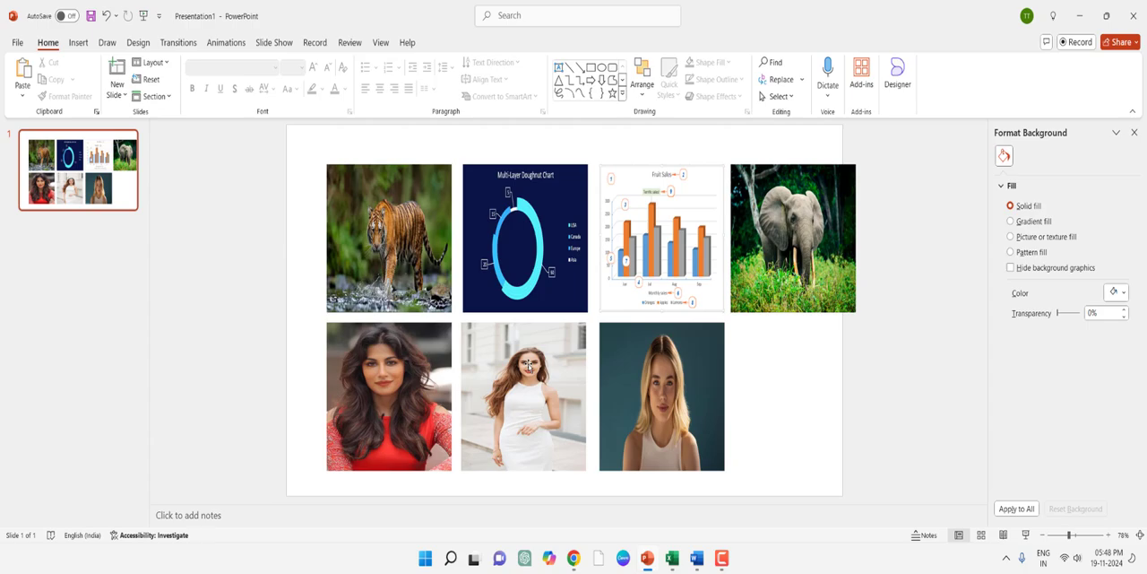
pyautogui.moveTo(439, 222)
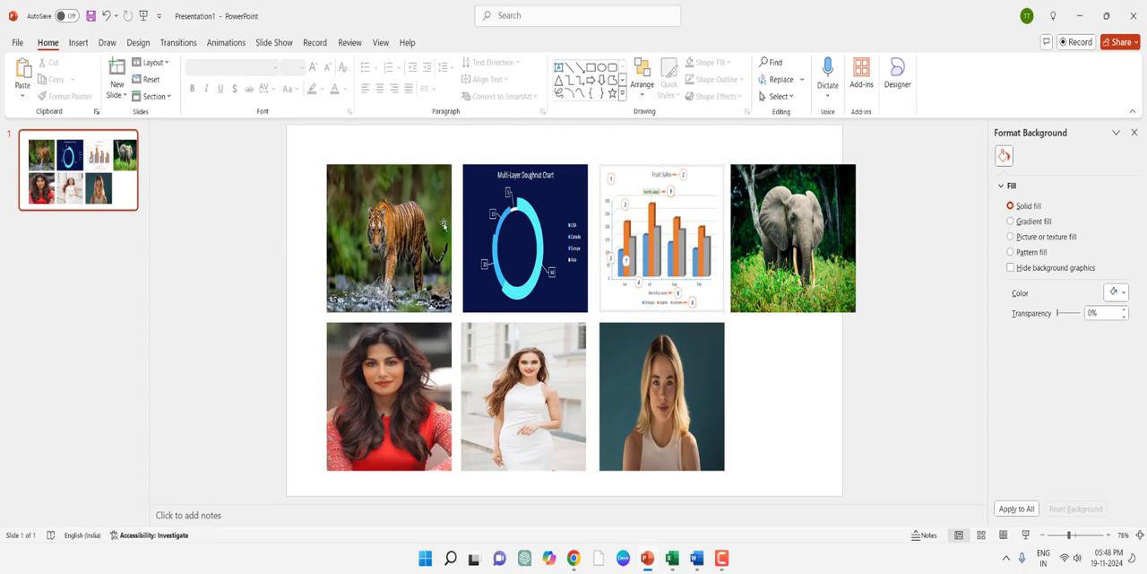
pyautogui.click(667, 557)
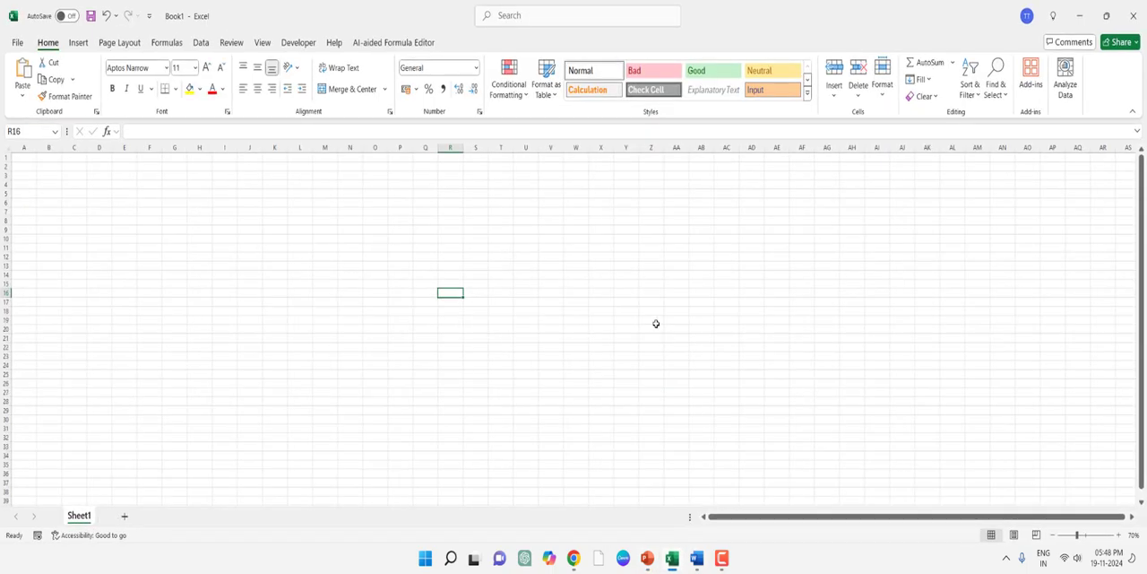
pyautogui.moveTo(520, 308)
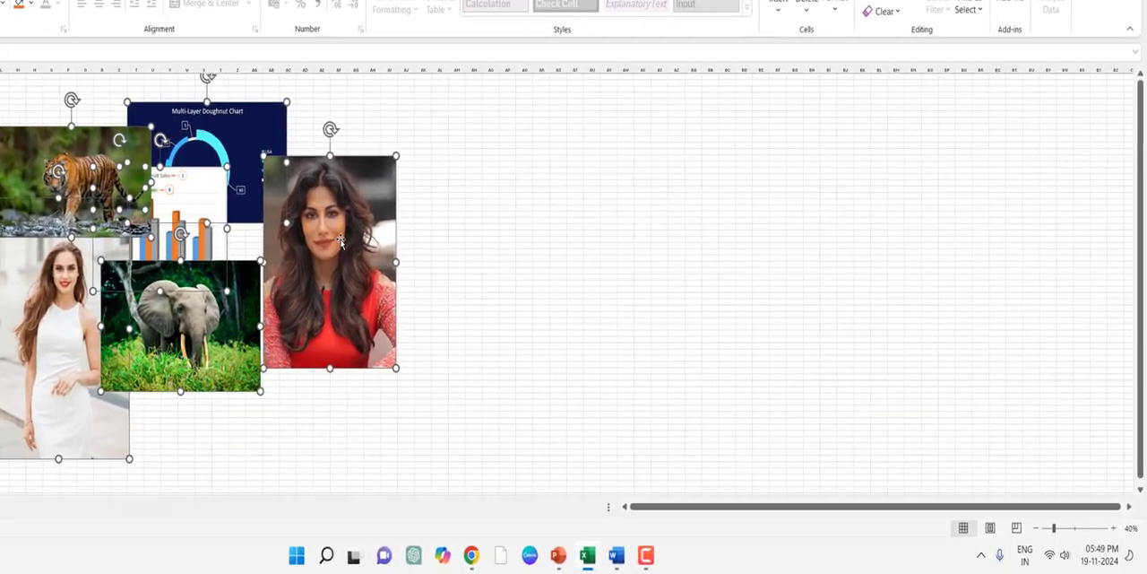
# - Unlock aspect ratio and set the selected sheet pictures to 4 inch height and width
pyautogui.rightClick(340, 242)
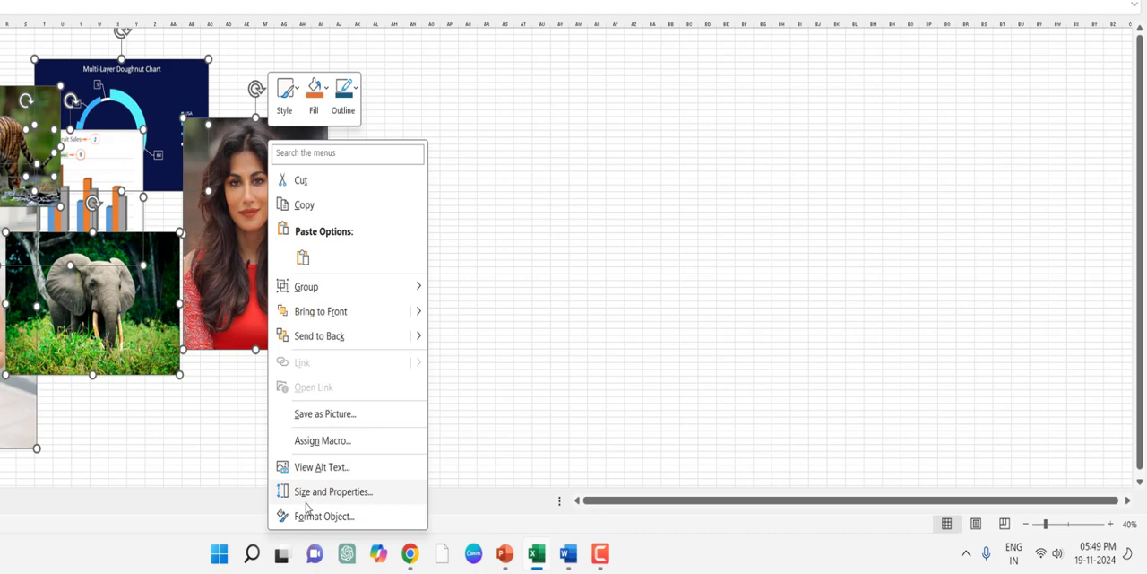
pyautogui.click(333, 491)
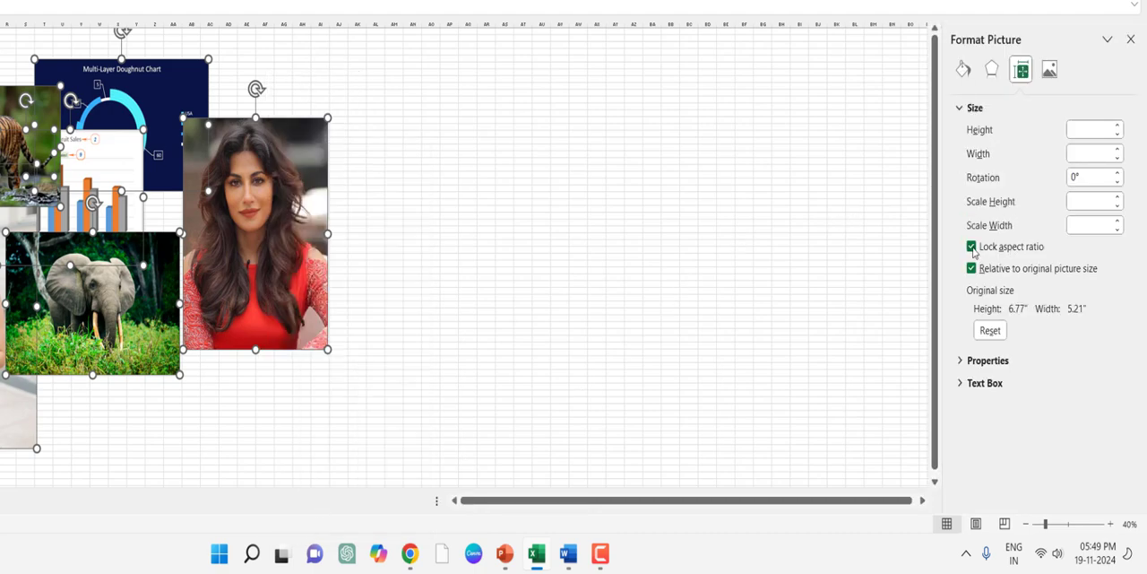
pyautogui.click(971, 247)
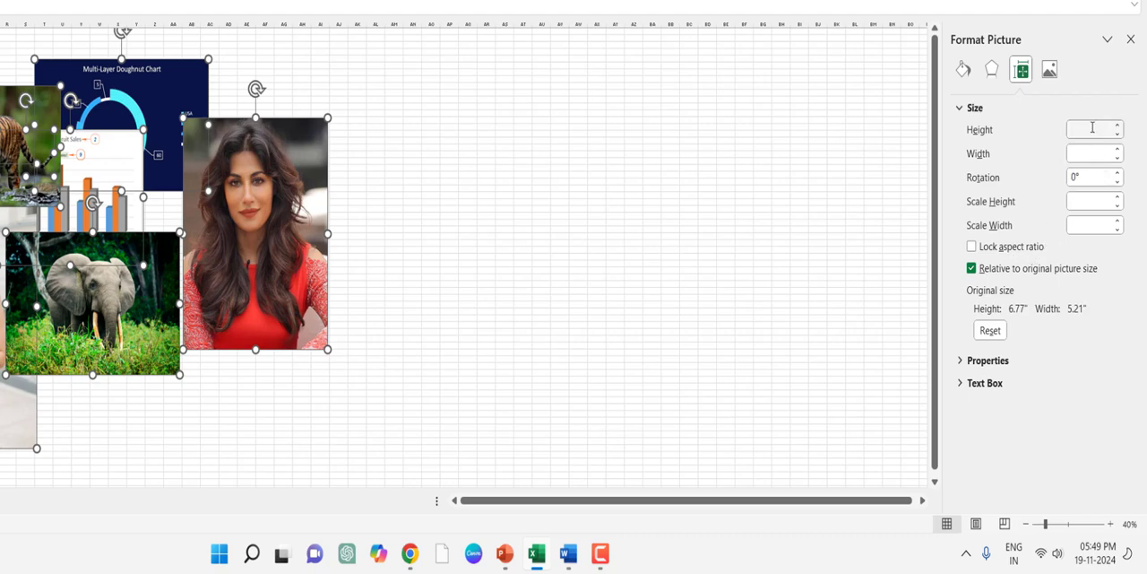
pyautogui.write('4"')
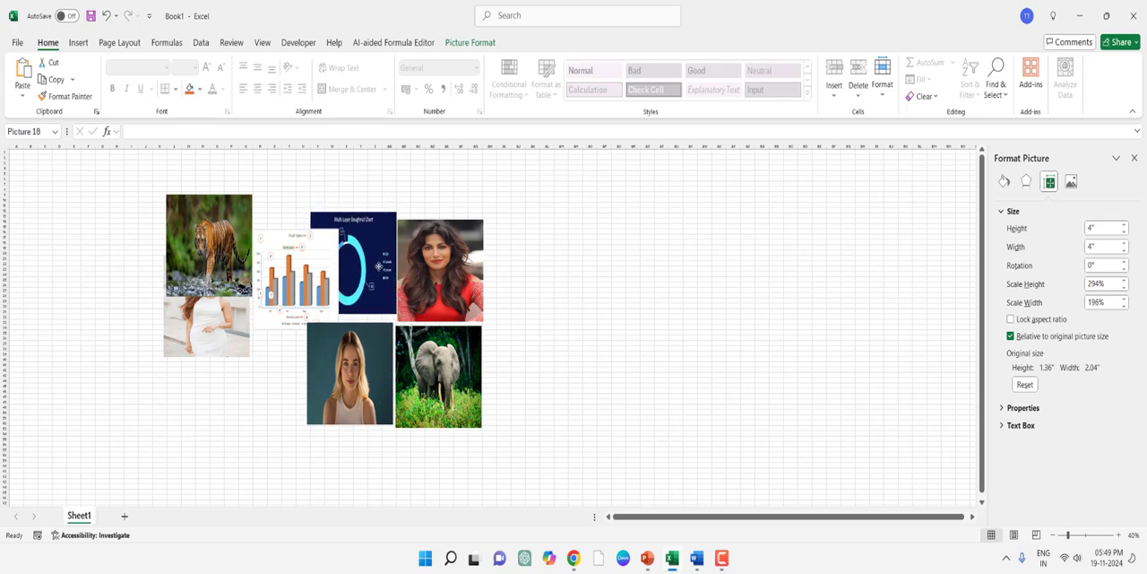
# - Drag a resized picture into place on the sheet before moving to Word
pyautogui.moveTo(291, 272); pyautogui.dragTo(260, 409)
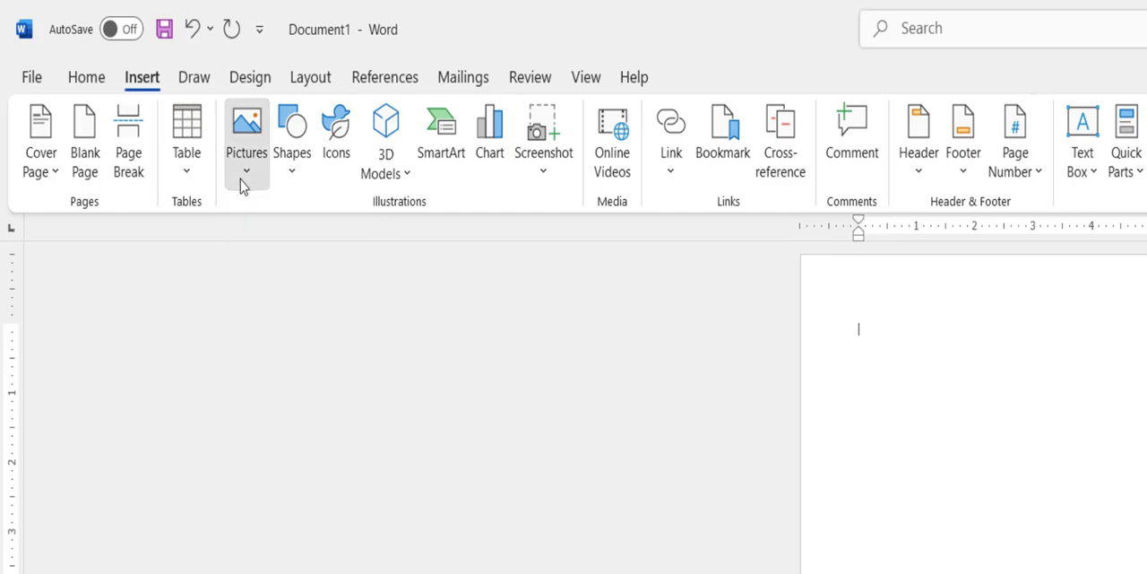
# - Insert a New Drawing Canvas from the Shapes gallery onto the page
pyautogui.click(290, 133)
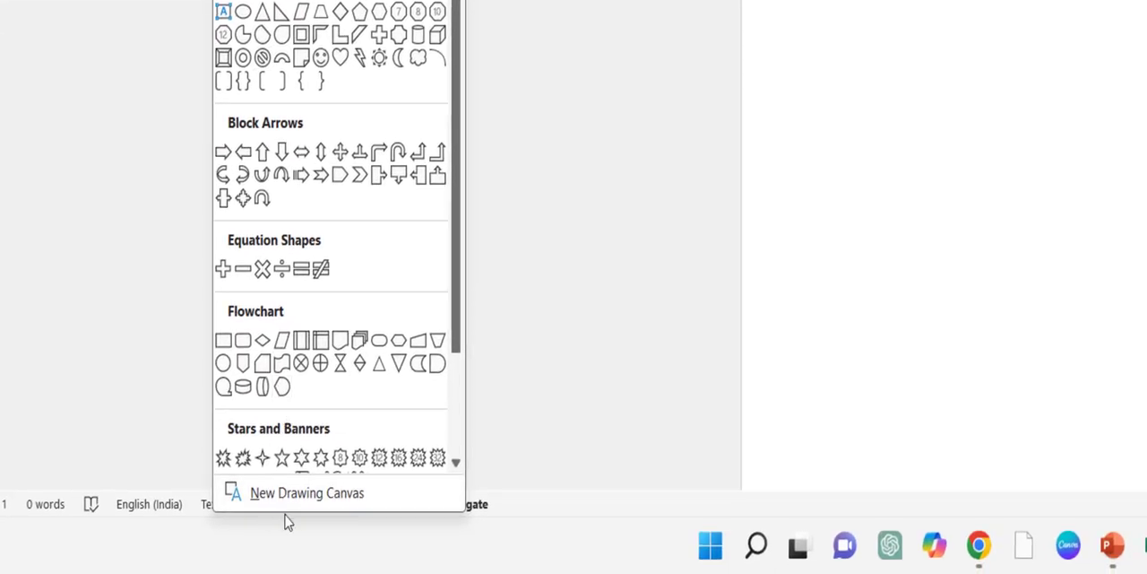
pyautogui.click(309, 493)
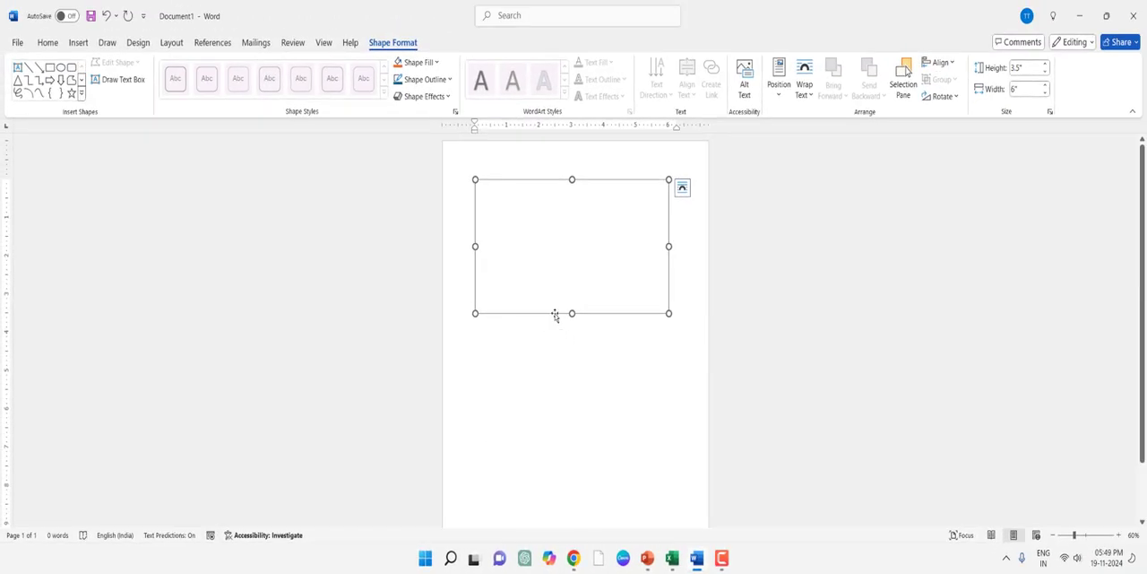
pyautogui.moveTo(604, 262)
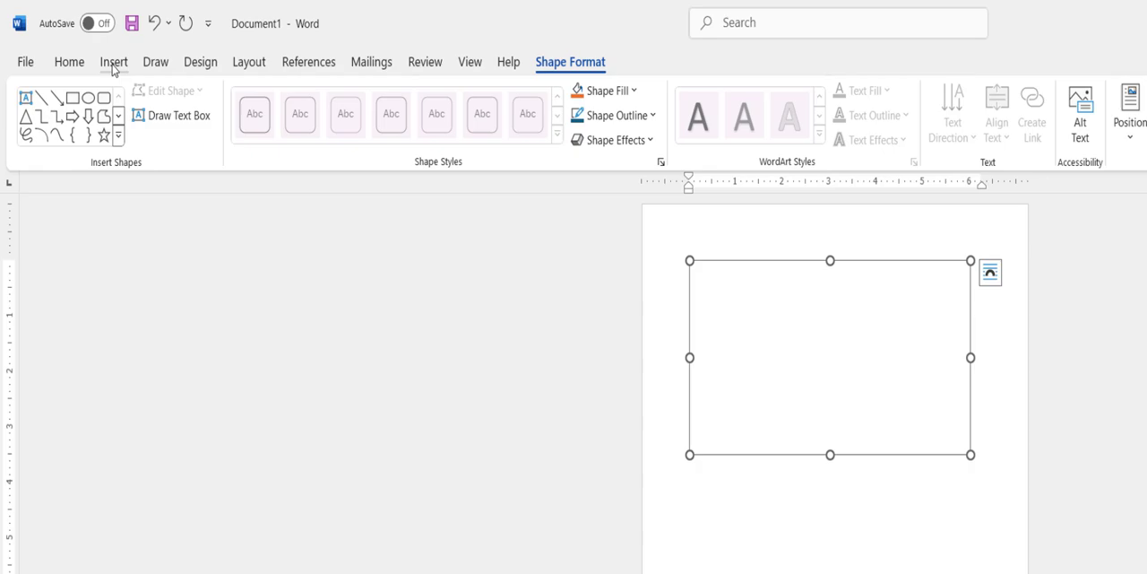
# - Insert the desktop pictures from This Device into the drawing canvas
pyautogui.click(197, 104)
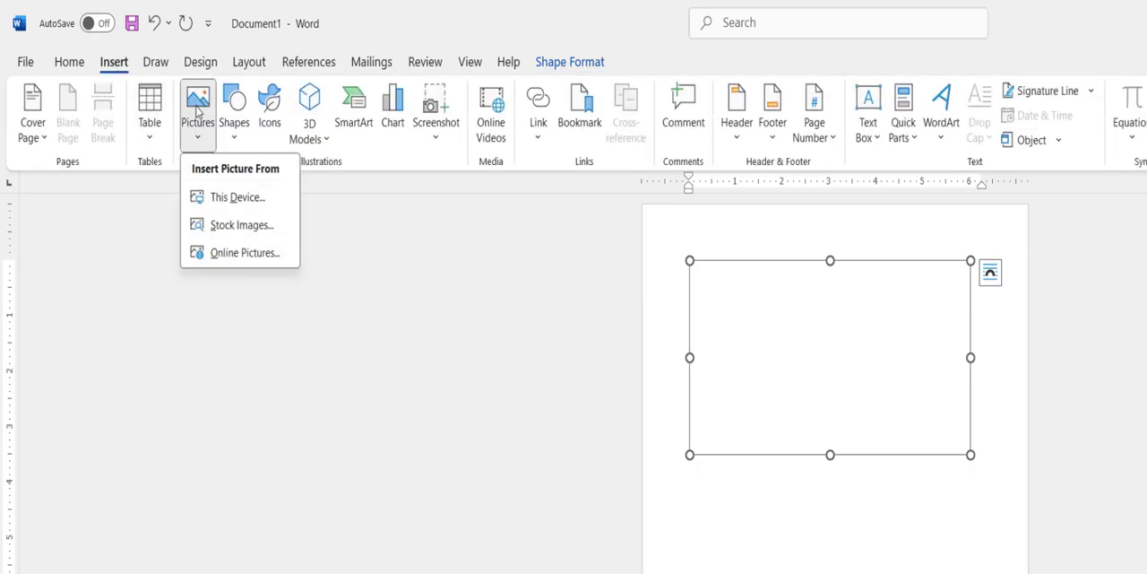
pyautogui.click(237, 198)
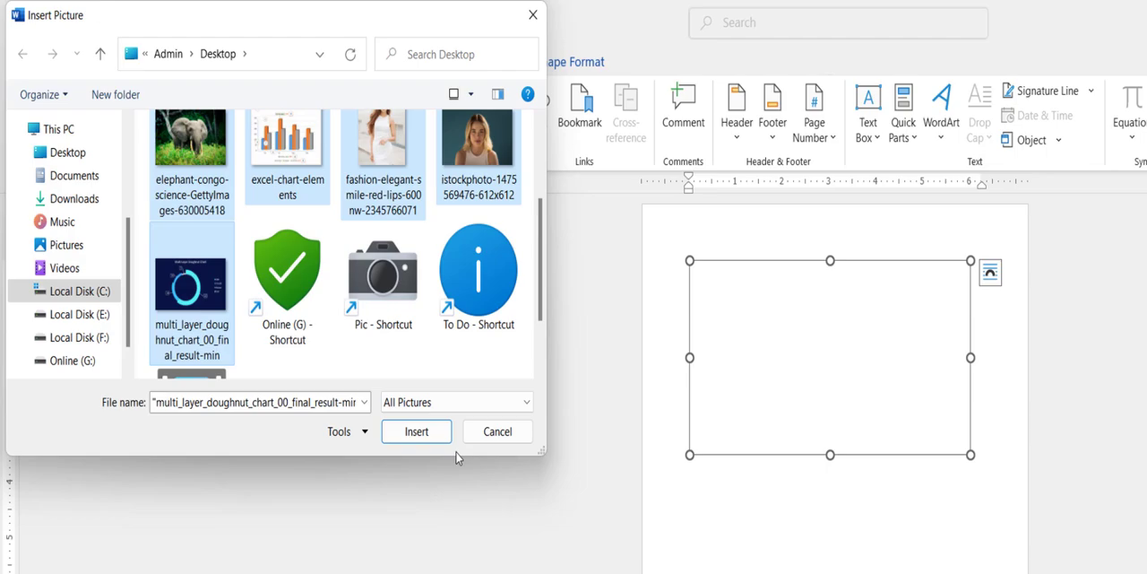
pyautogui.click(416, 430)
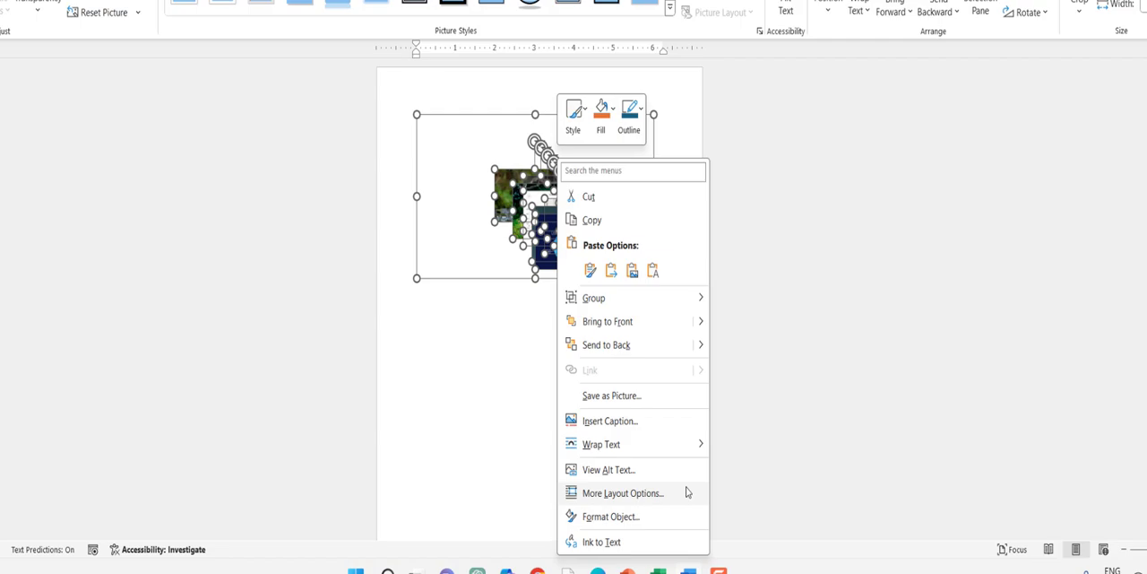
# - Unlock aspect ratio in More Layout Options and set the canvas pictures to 2.5 by 2.5 inches
pyautogui.click(617, 493)
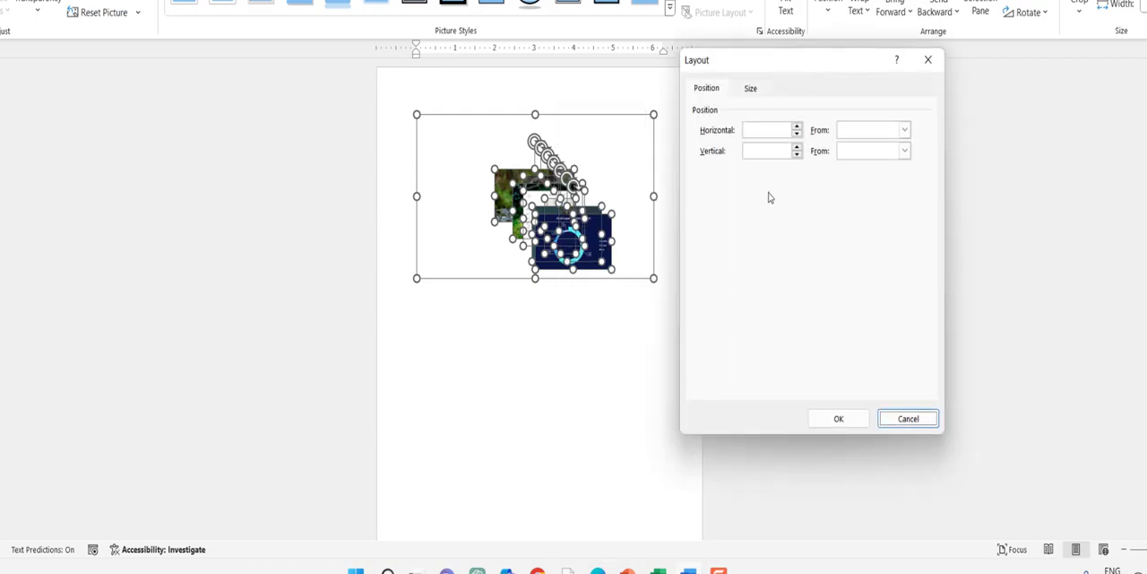
pyautogui.click(749, 88)
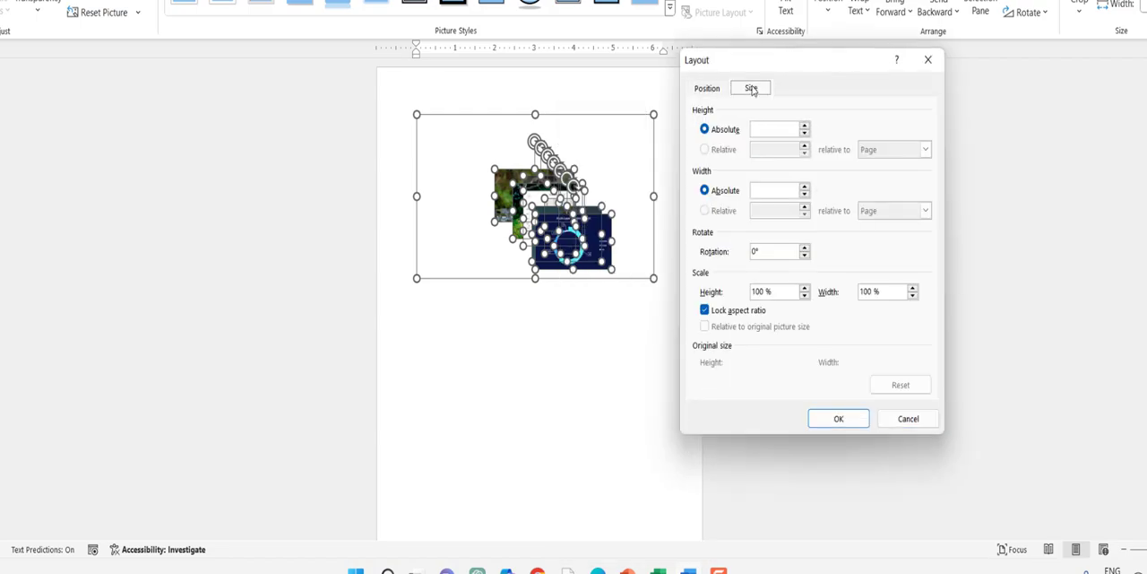
pyautogui.click(704, 308)
pyautogui.write('2.5')
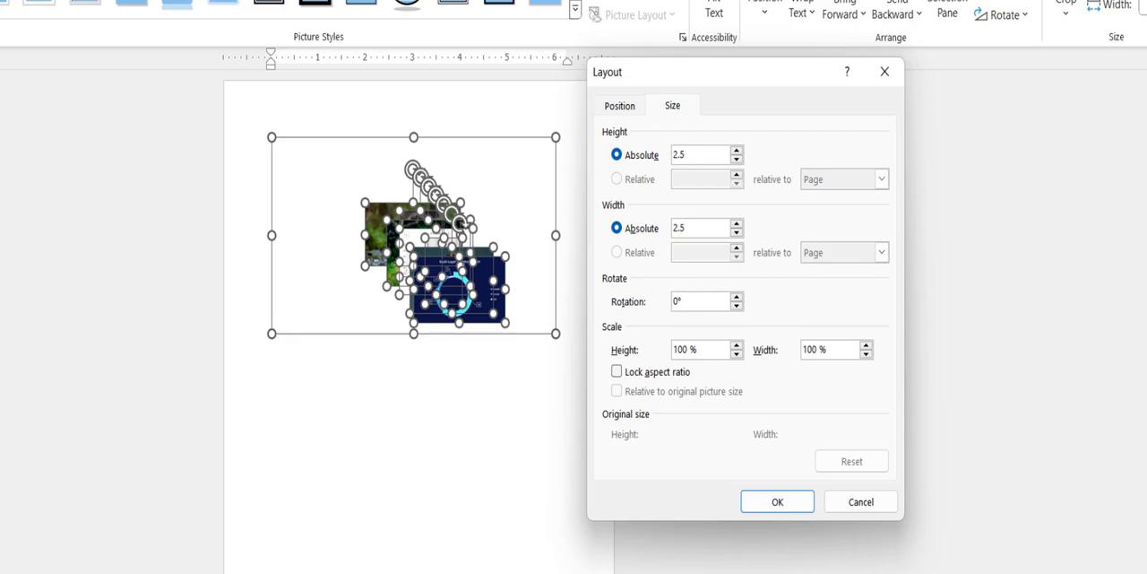
pyautogui.click(779, 500)
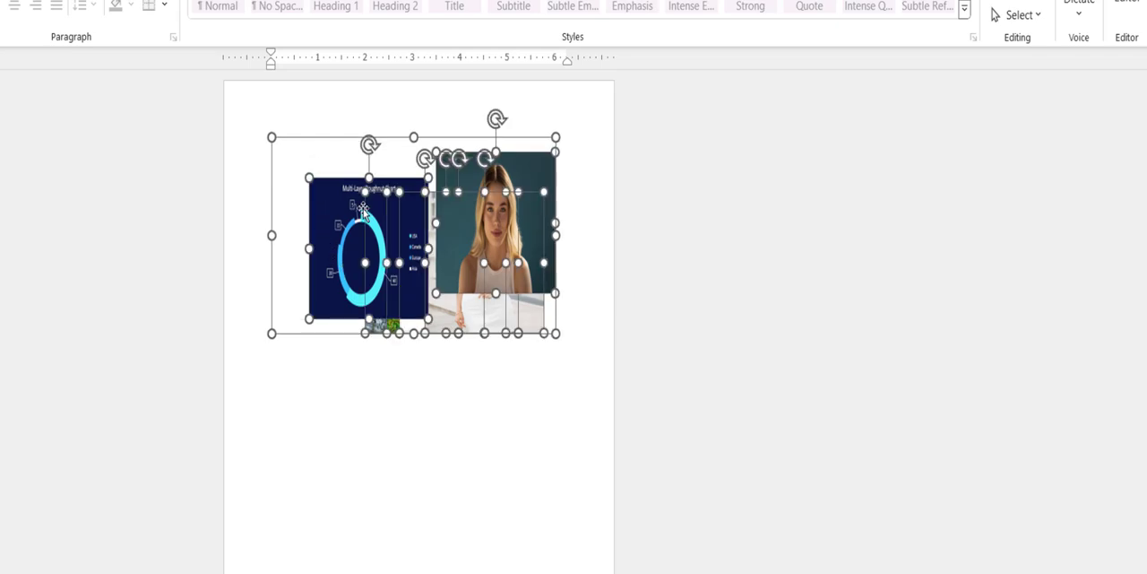
# - Cut the pictures out of the canvas, paste them onto the page and drag them into a grid
pyautogui.press('Delete')
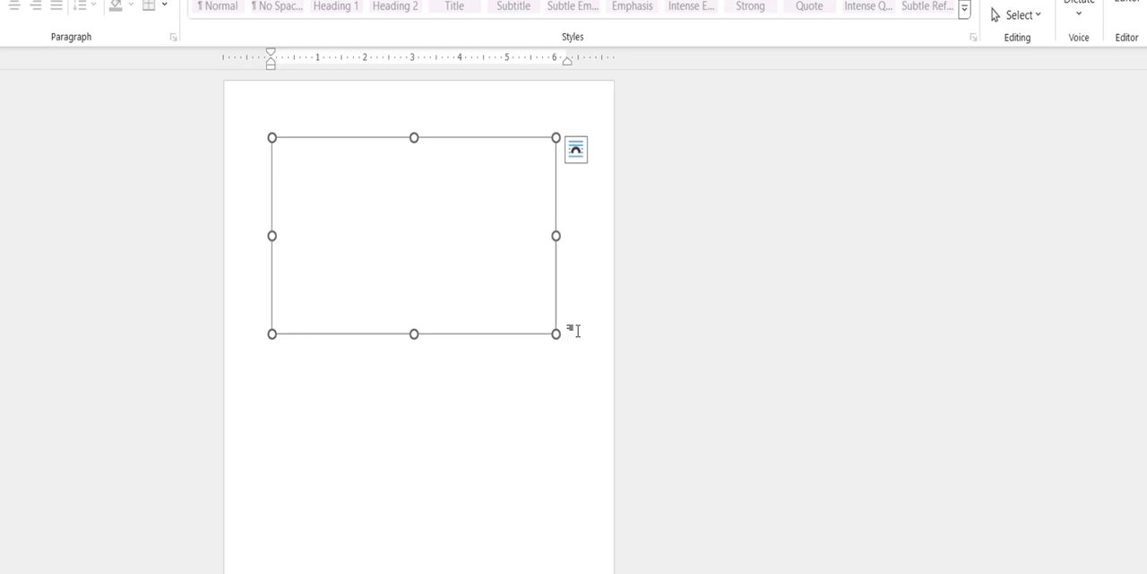
pyautogui.press('Delete')
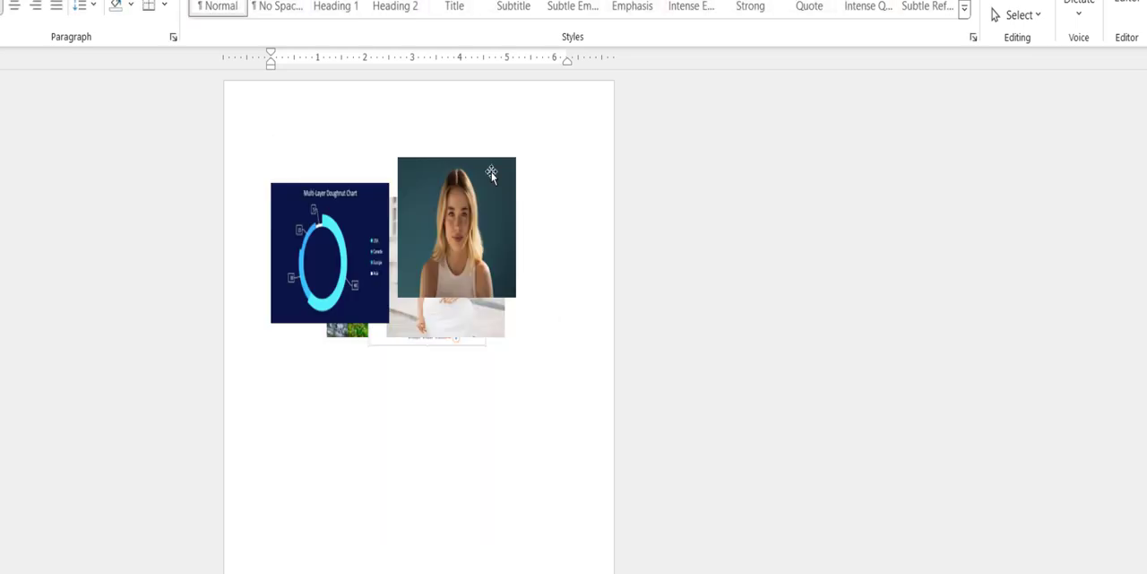
pyautogui.moveTo(455, 230); pyautogui.dragTo(529, 217)
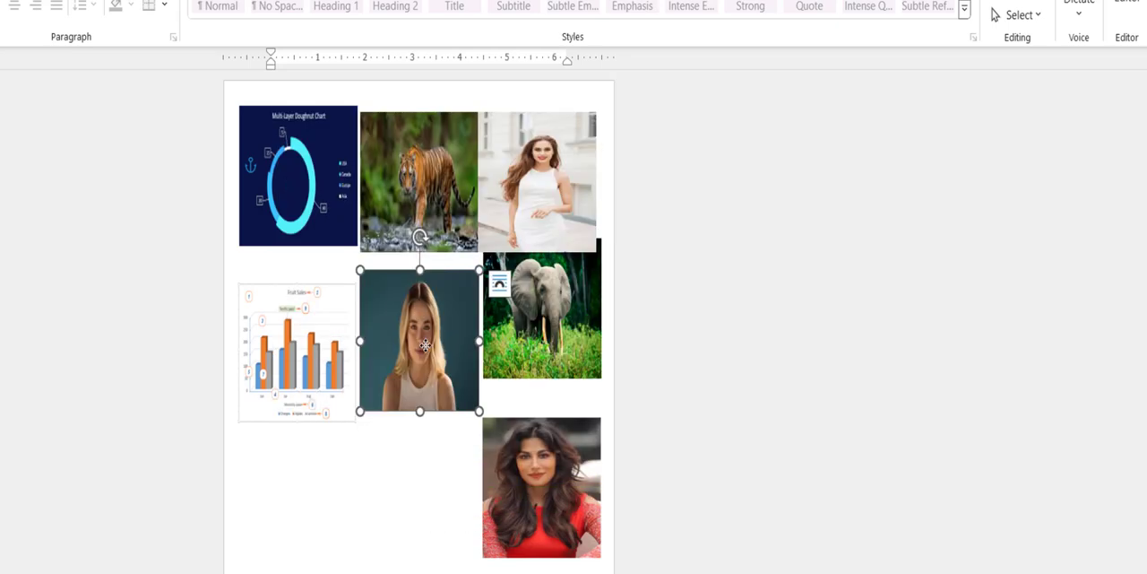
pyautogui.moveTo(229, 223)
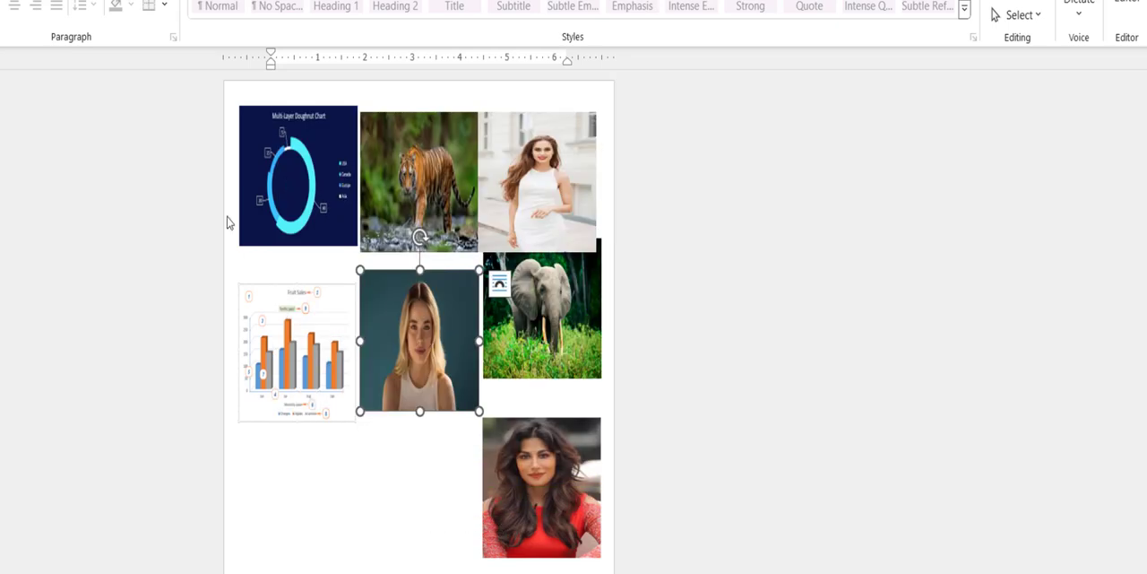